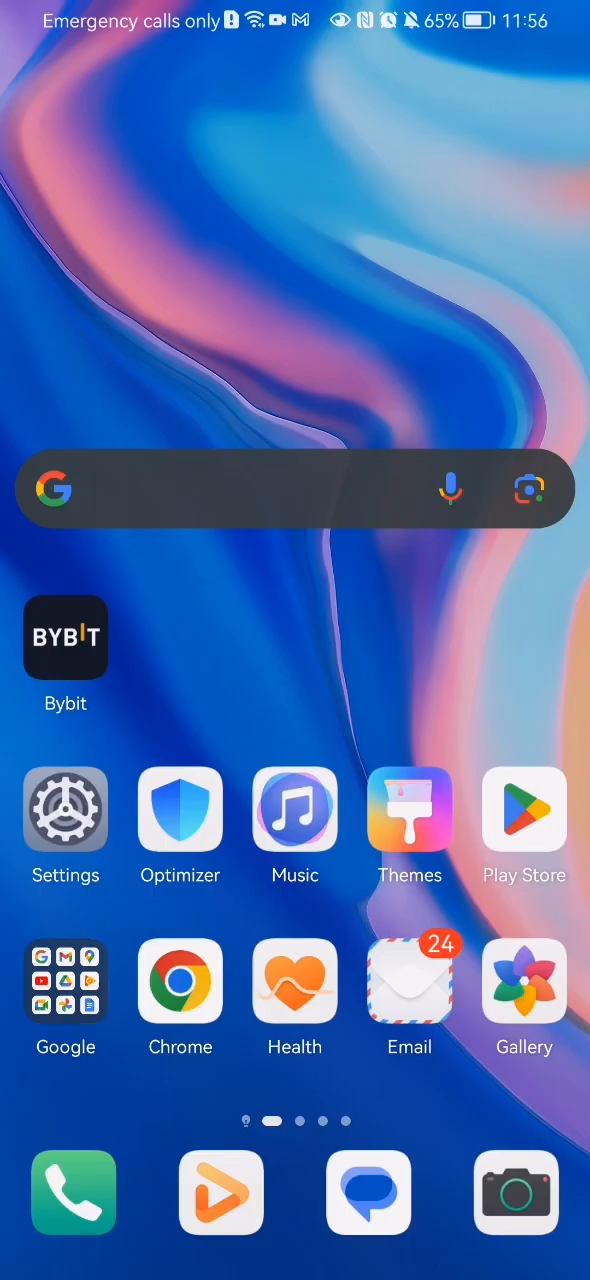
Step: Launch the Bybit app from the home screen
click(64, 638)
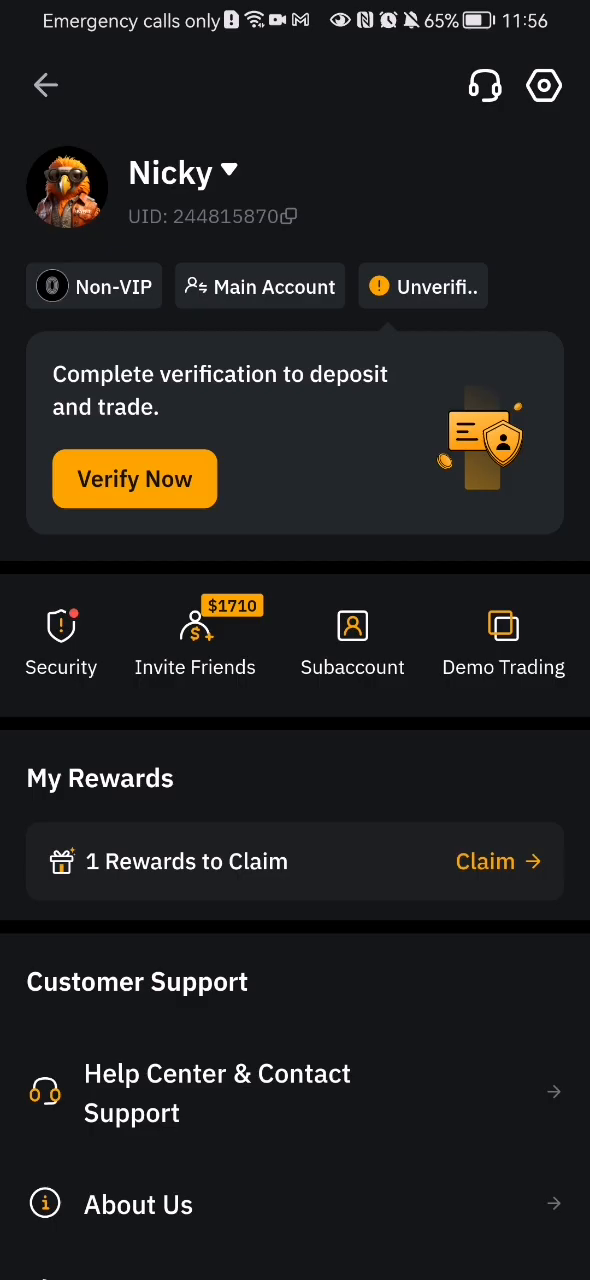
Step: Reach the Security settings page from the account's Settings gear
click(544, 84)
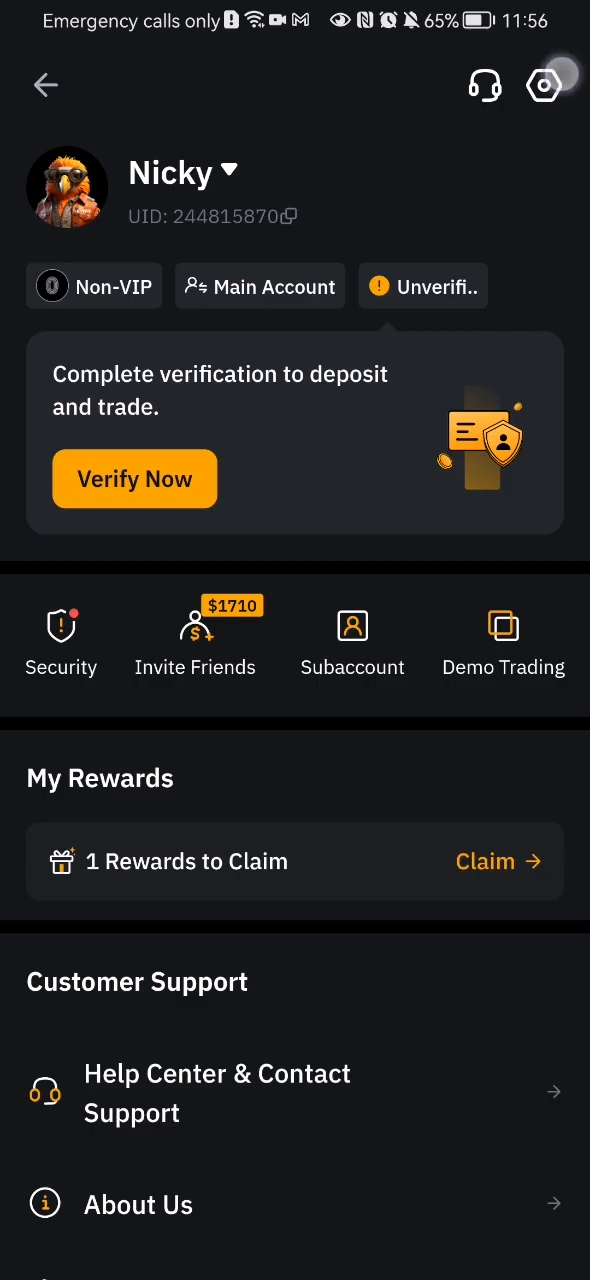
click(544, 84)
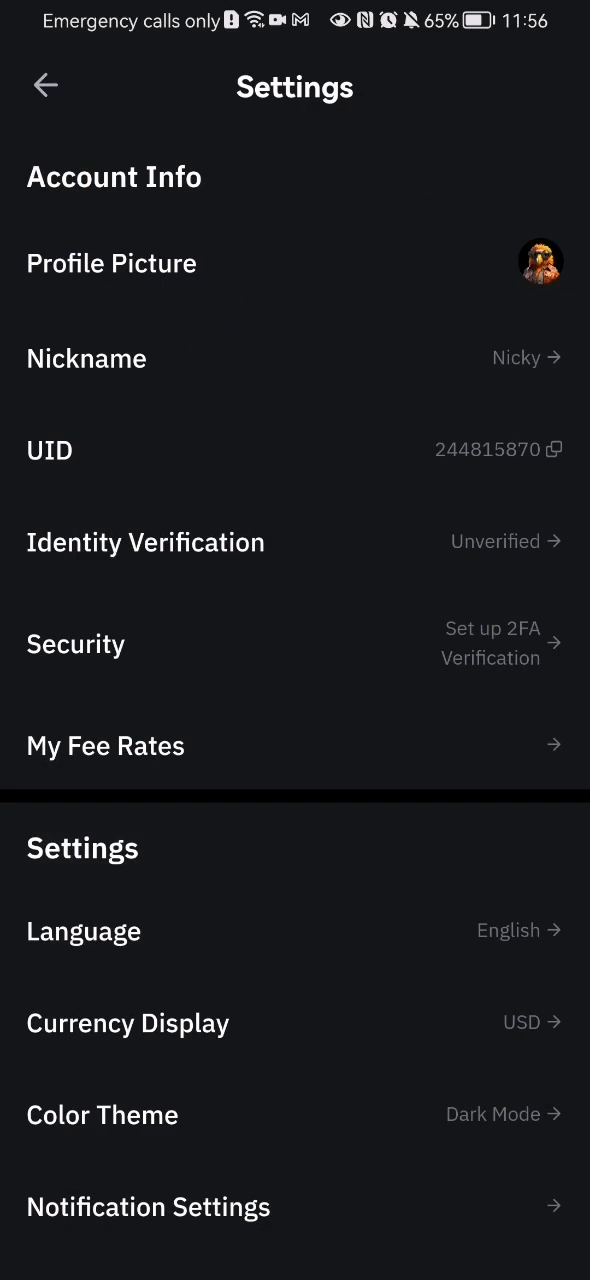
scroll(down, 3)
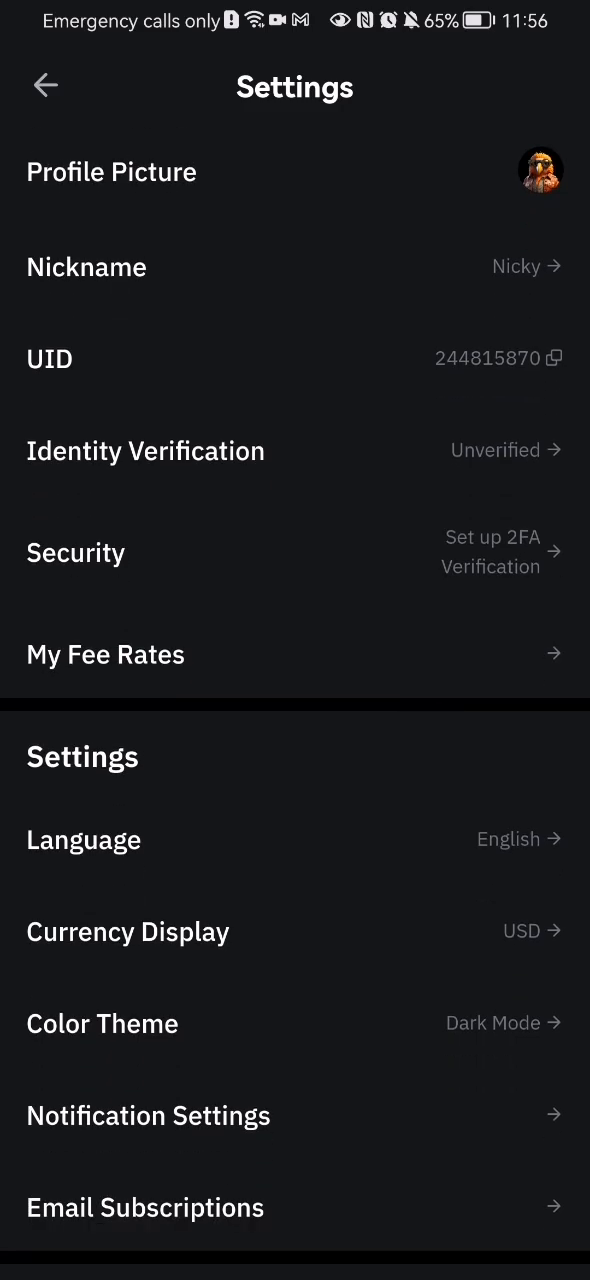
click(76, 552)
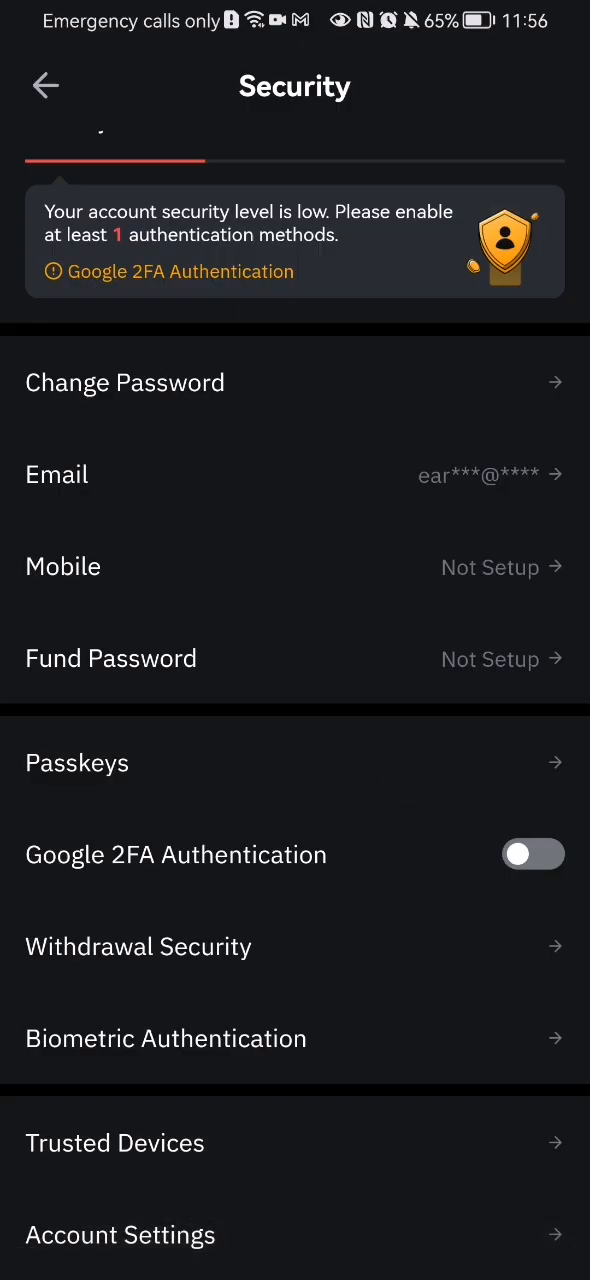
Step: Enter Biometric Authentication and switch on Pattern Lock, bringing up the login-password verification
click(166, 1038)
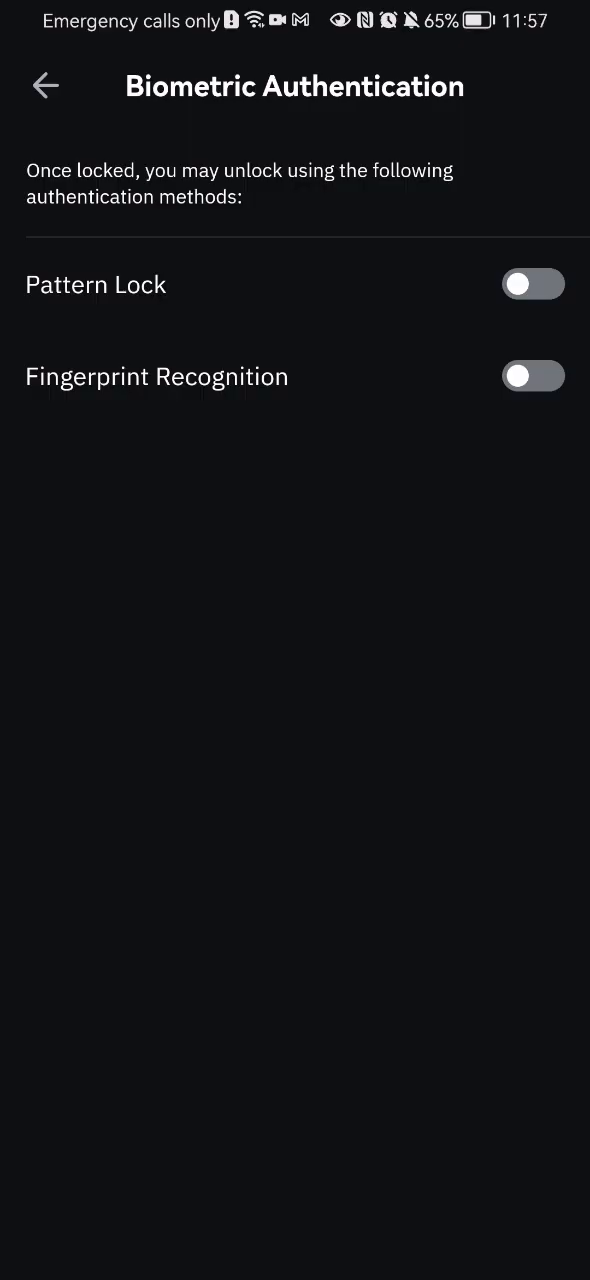
click(532, 376)
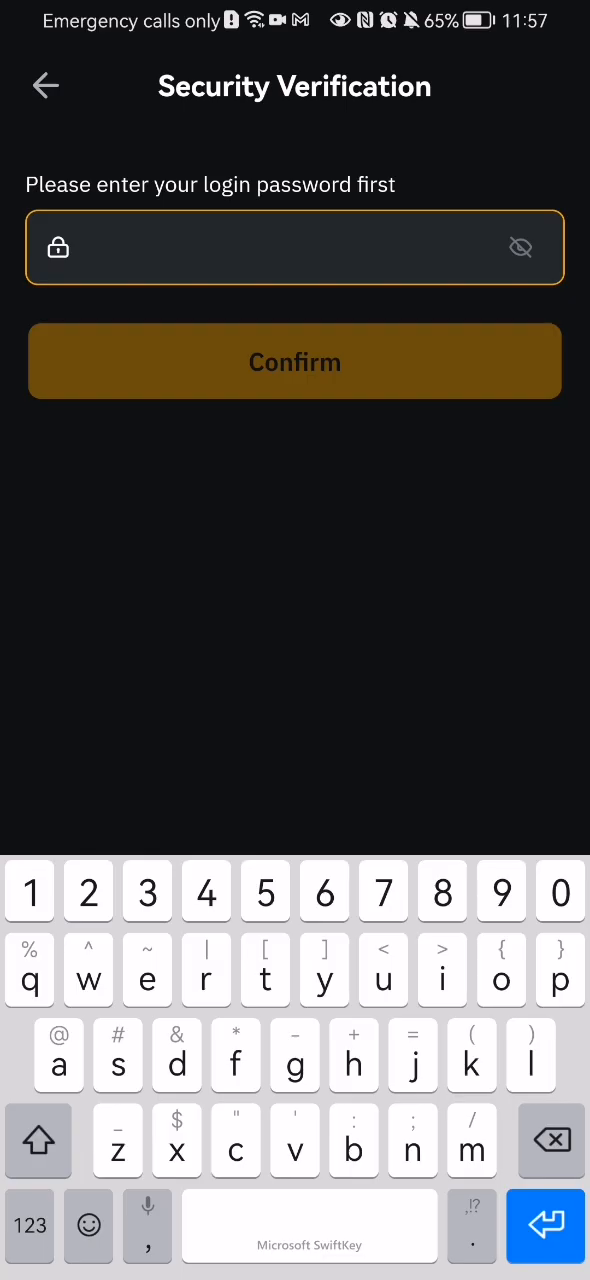
click(296, 360)
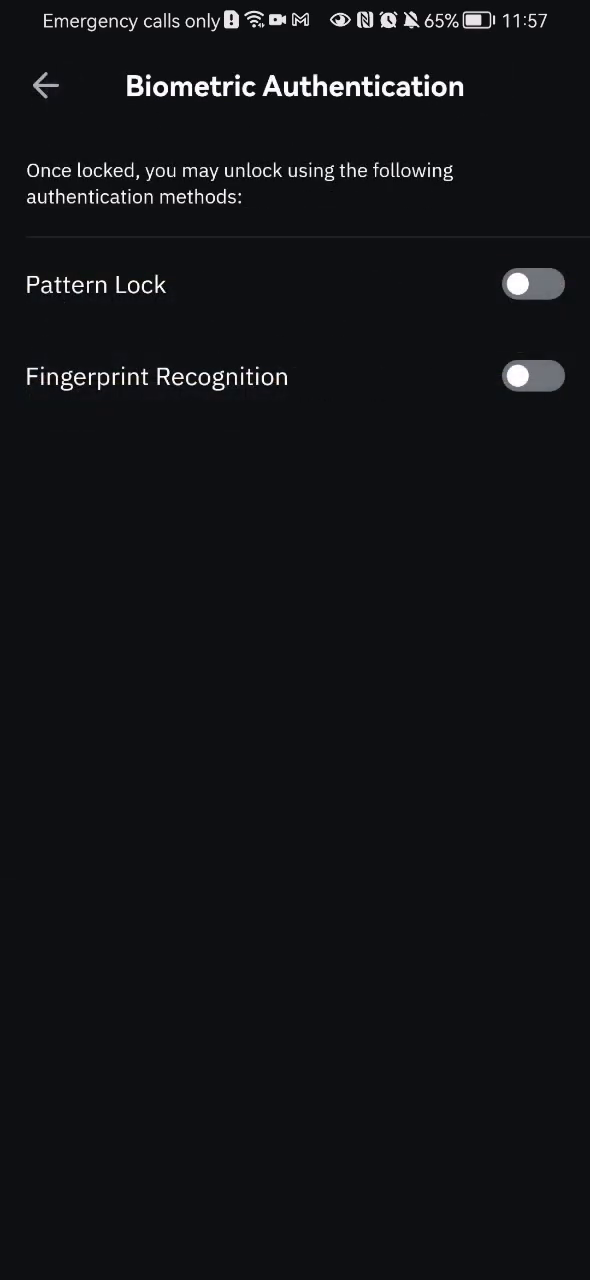